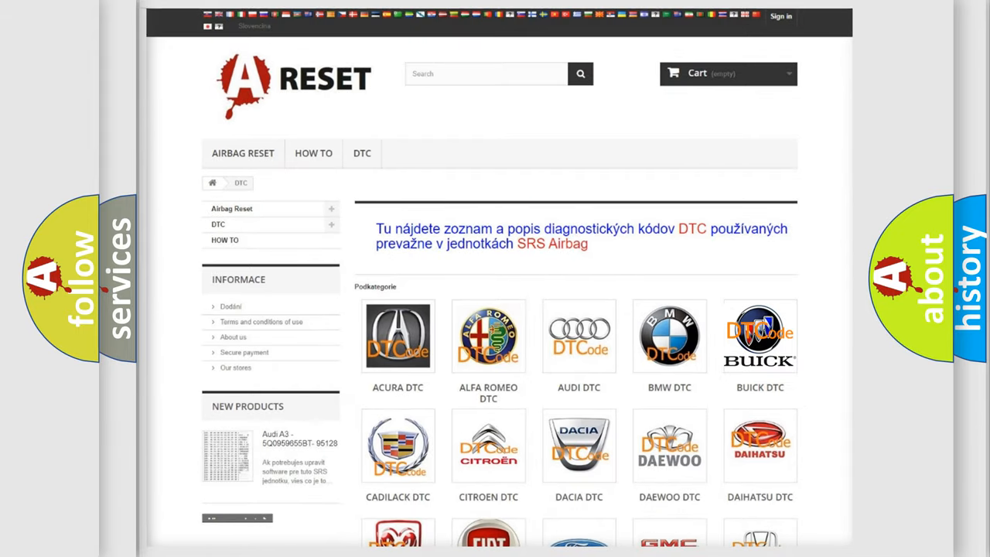
Step: Open the BUICK DTC category and scroll through its airbag fault-code subcategories
click(760, 336)
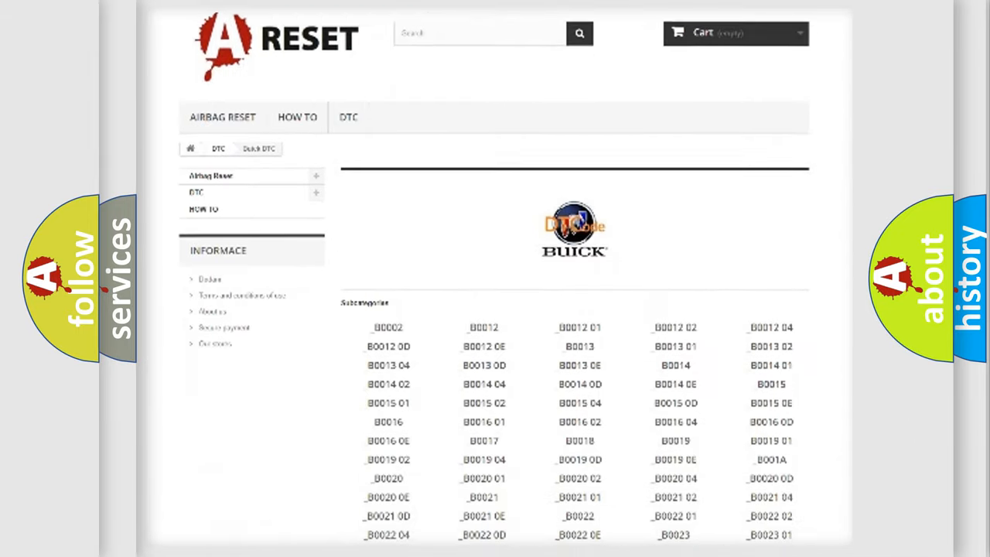
scroll(down, 3)
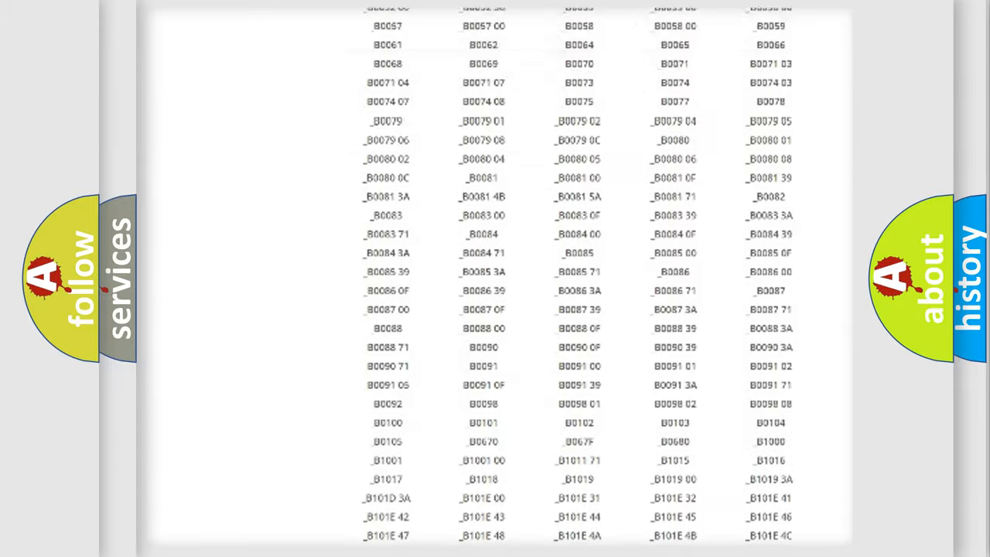